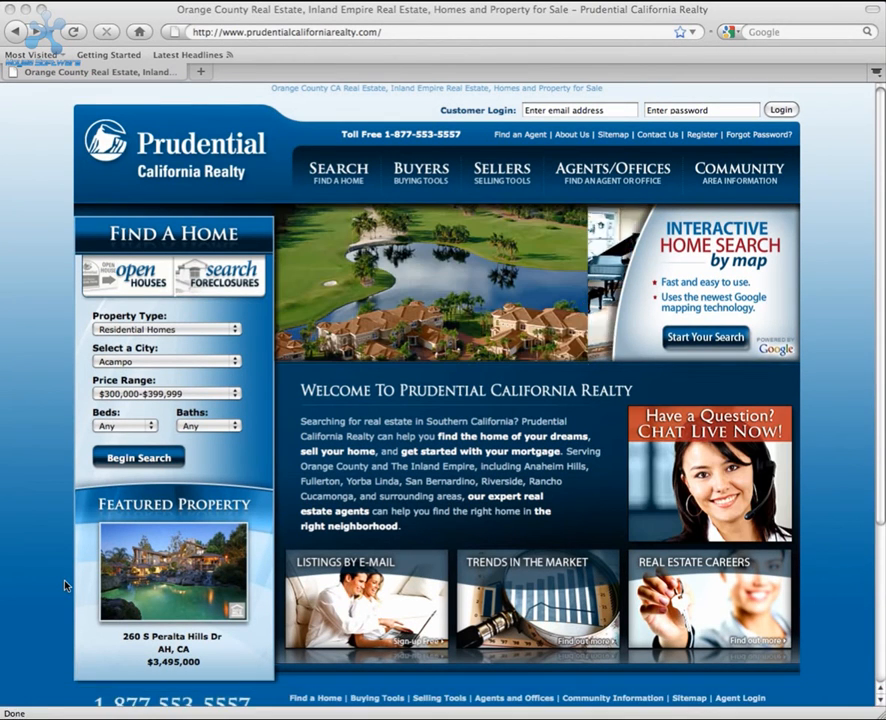
click(18, 702)
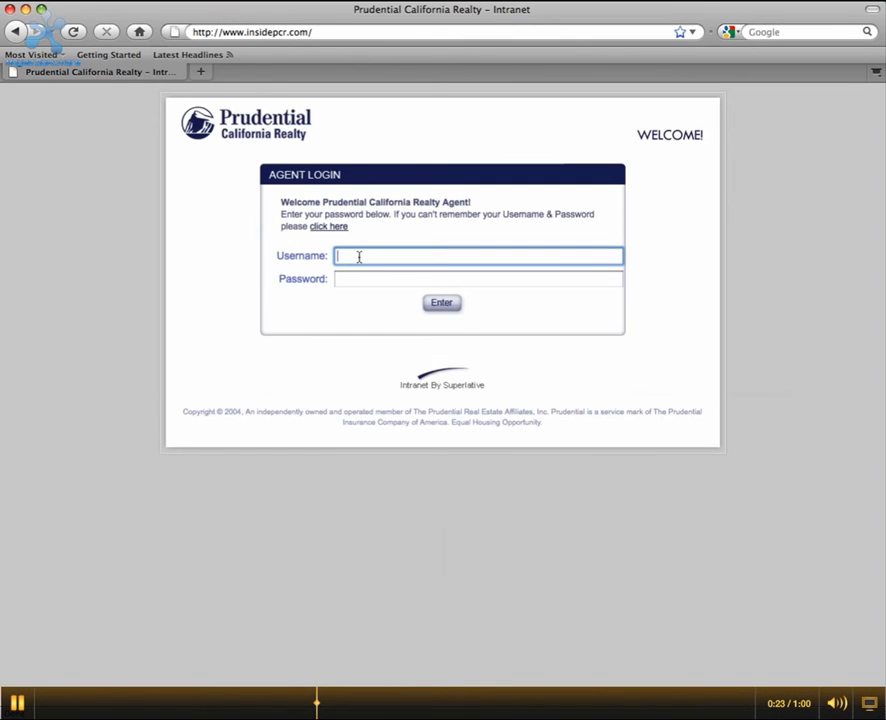
- Sign in to the intranet as user 'maria'
text(maria)
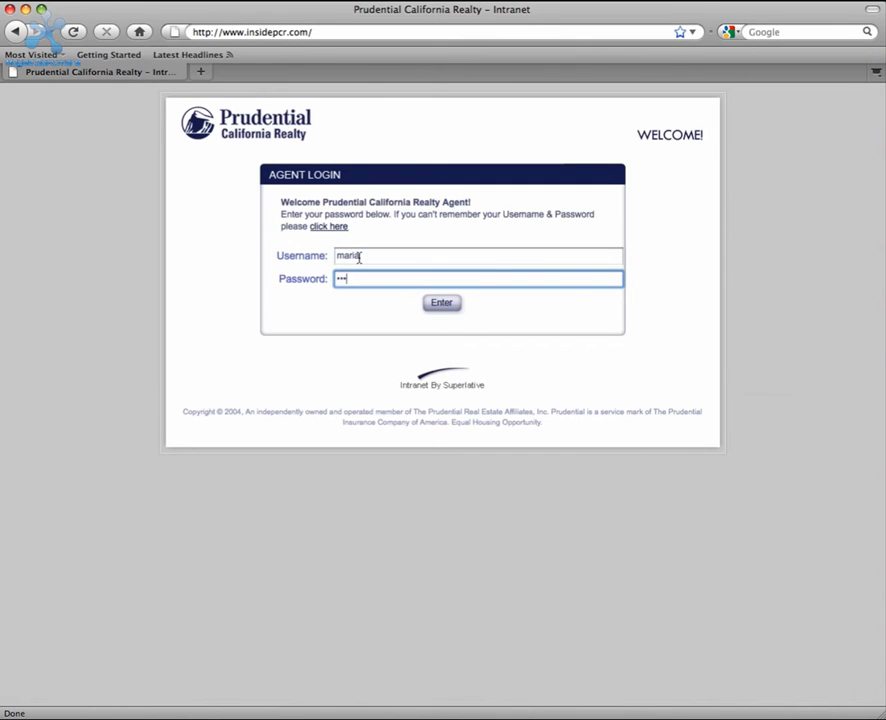
click(440, 302)
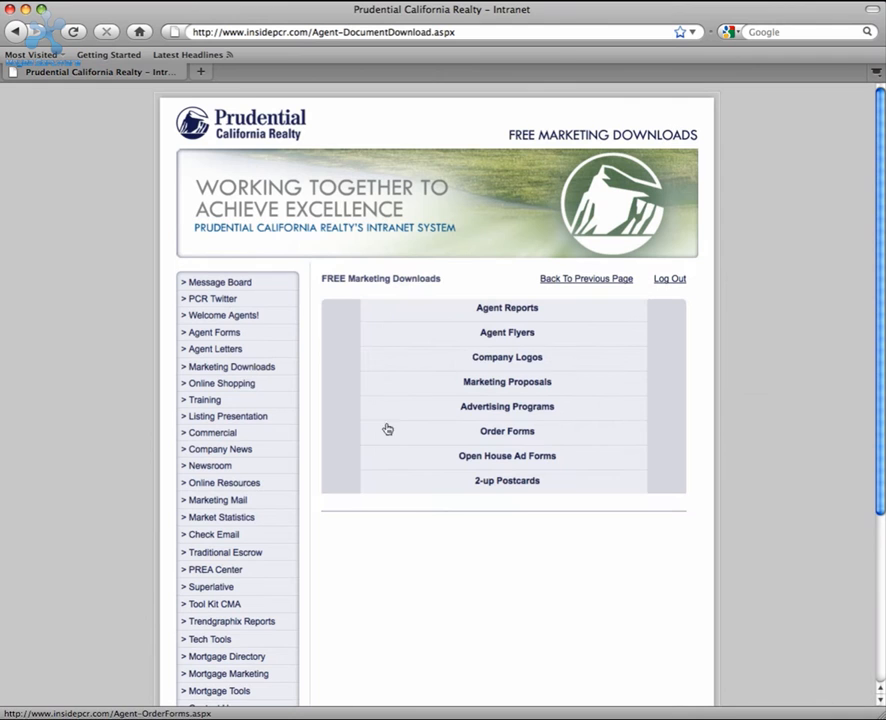
- From Order Forms, start downloading Business Card Order Form 1.pdf
click(508, 432)
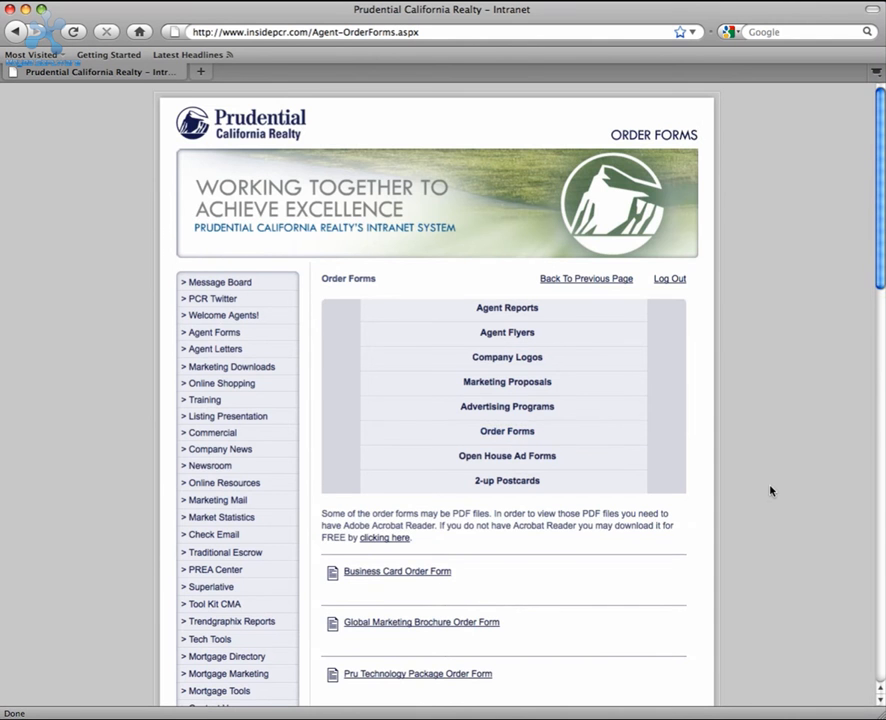
scroll(down, 3)
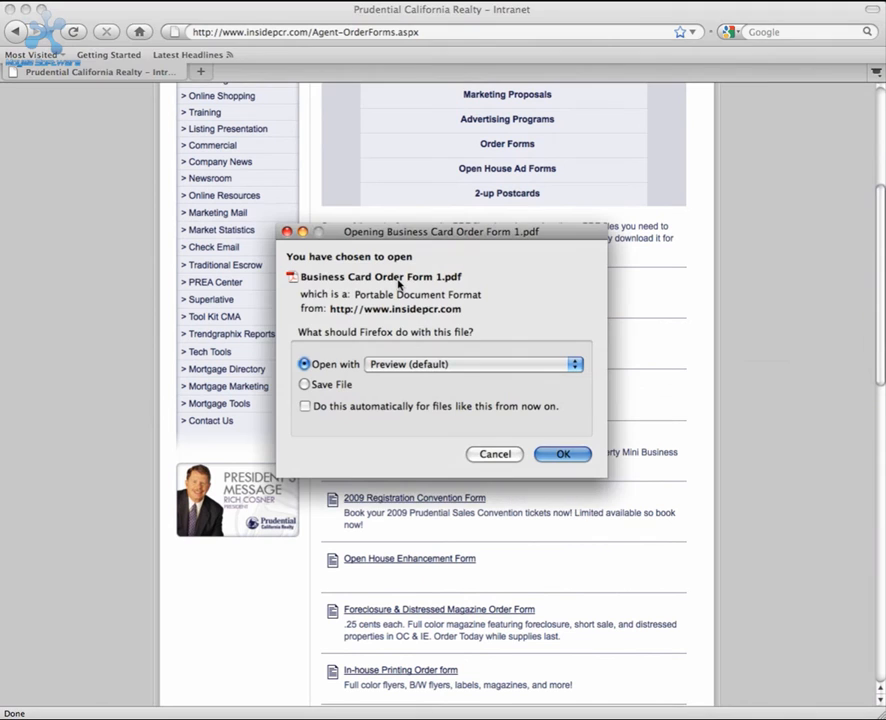
click(562, 452)
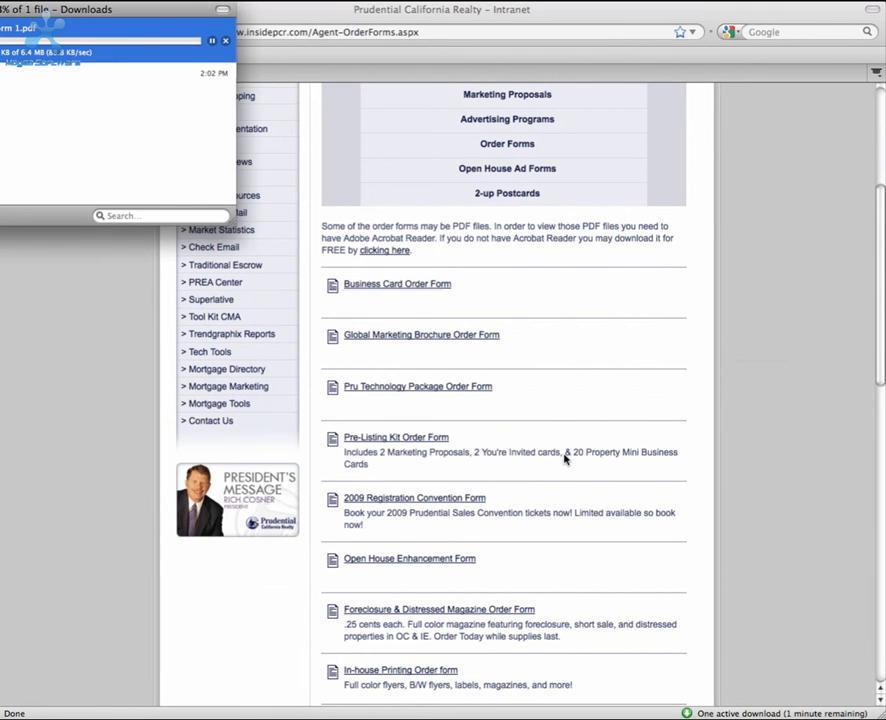